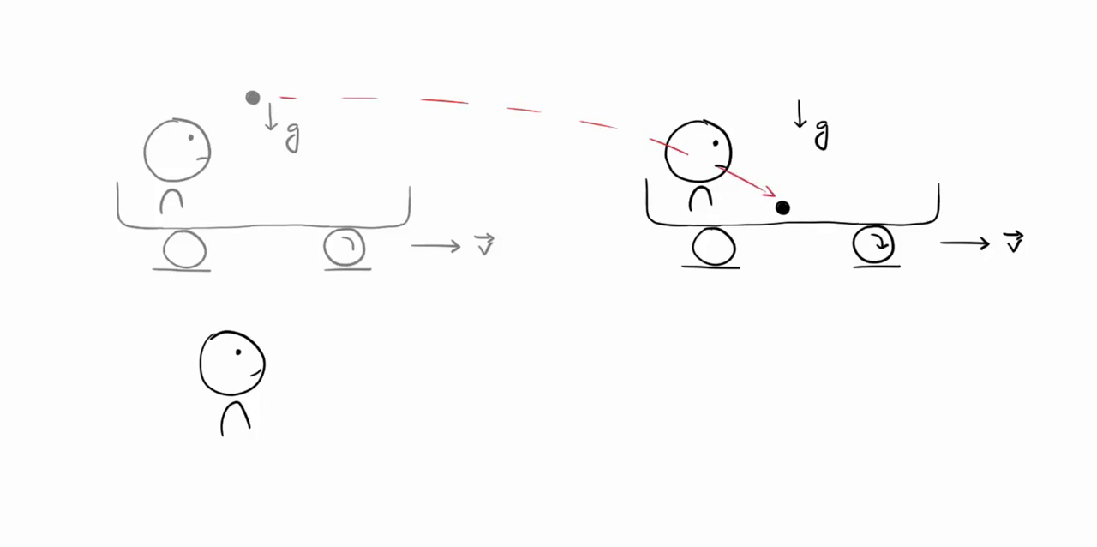
# - Write 'the ball fell straight' and 'Parabolic' in the figures' bubbles, then label 'Mismatch'
pyautogui.write('the ball fell st')
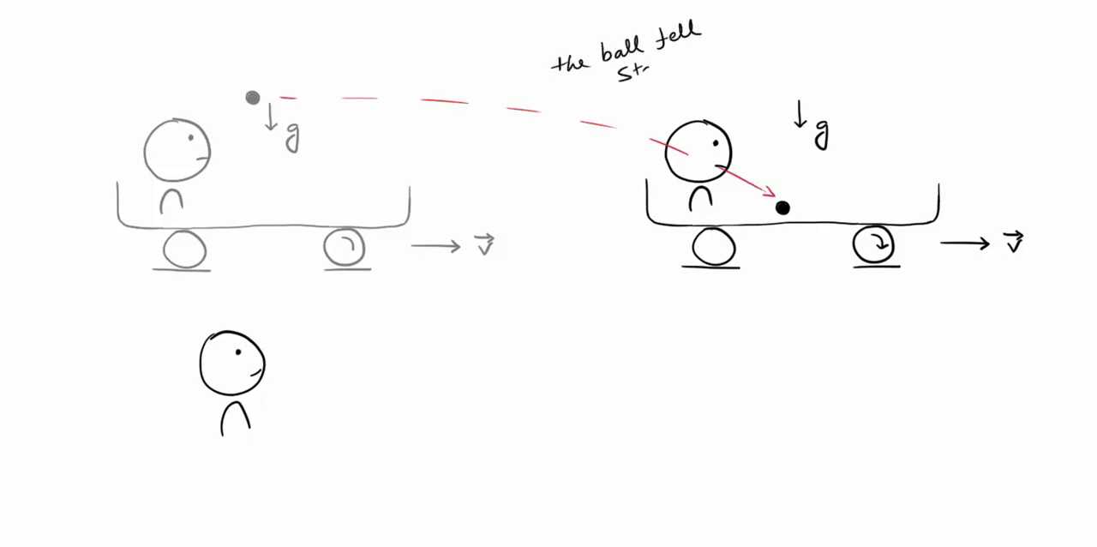
pyautogui.write('straight')
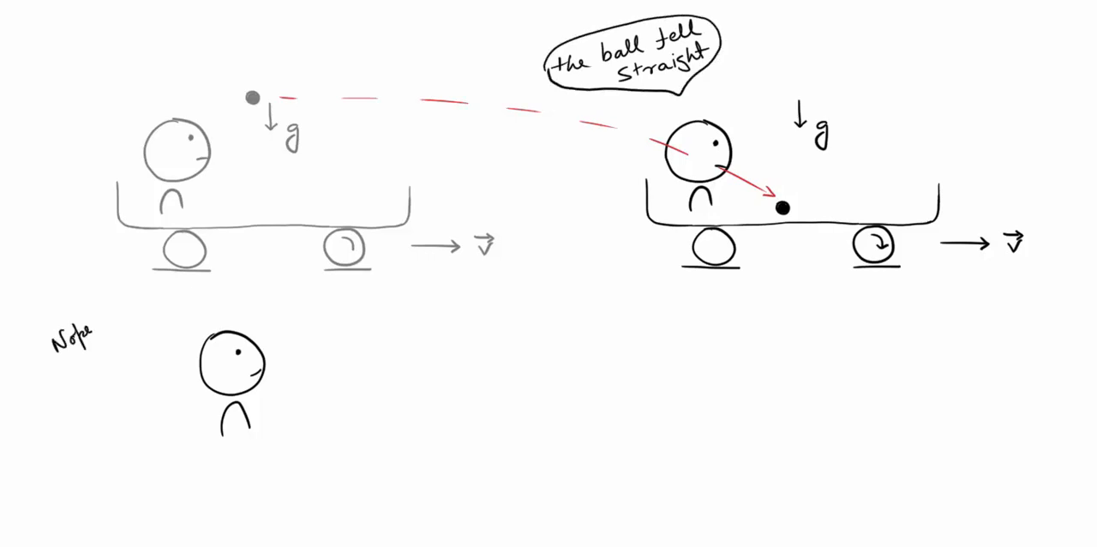
pyautogui.write('Parabolic path.')
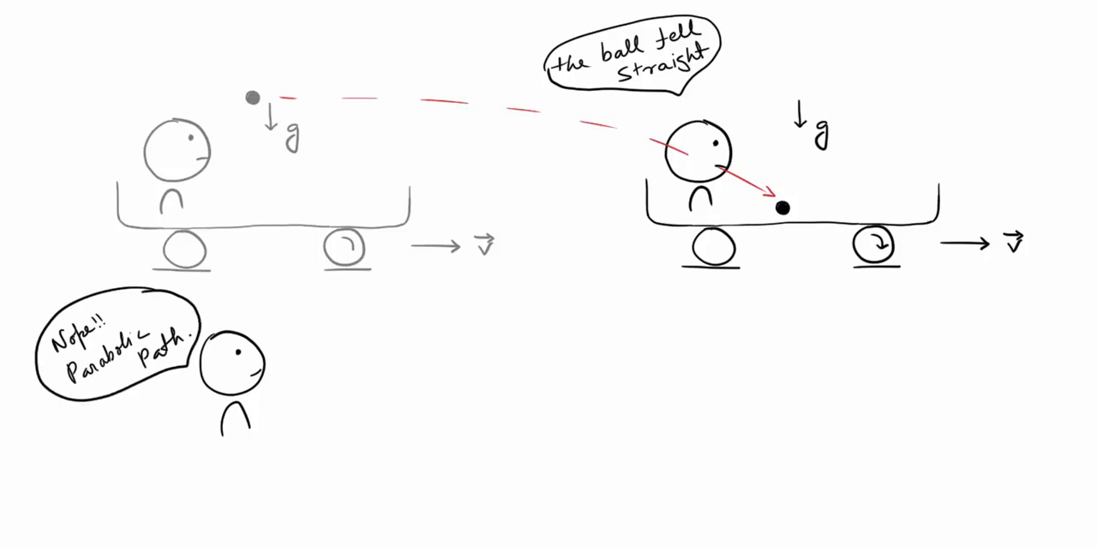
pyautogui.write('Mismatch')
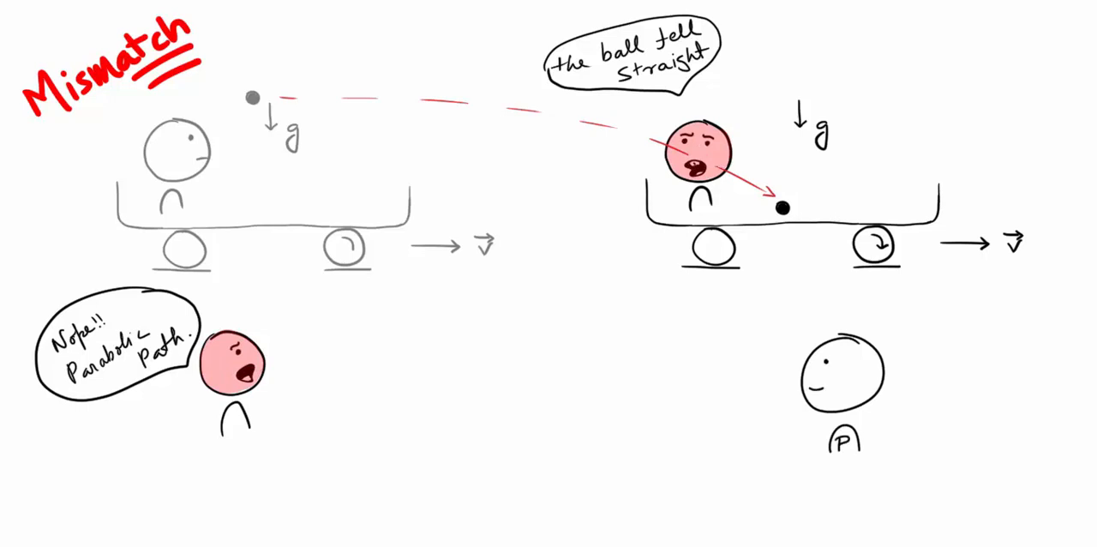
# - Write 'Guys you need not to fight' and 'Remember Reference Frames' for figure P, then 'BLAH'
pyautogui.write('Guys you need not to fight')
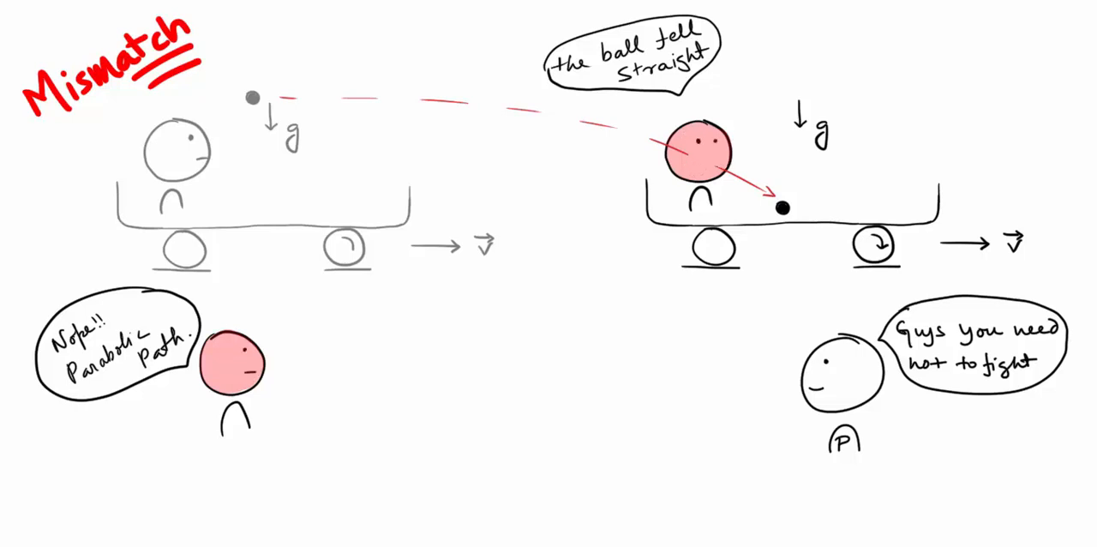
pyautogui.write('Rememl')
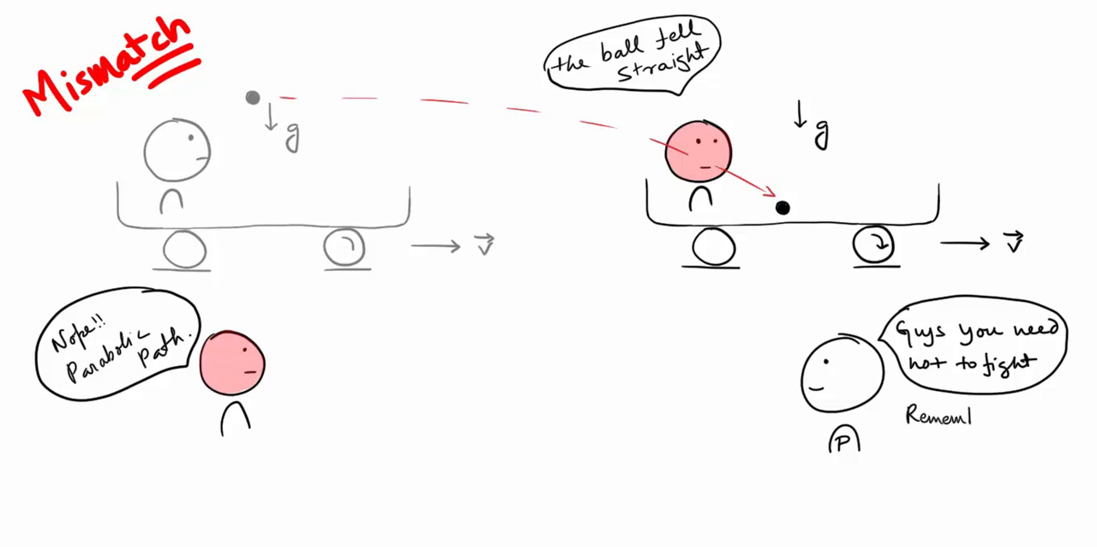
pyautogui.write('Reference Frames')
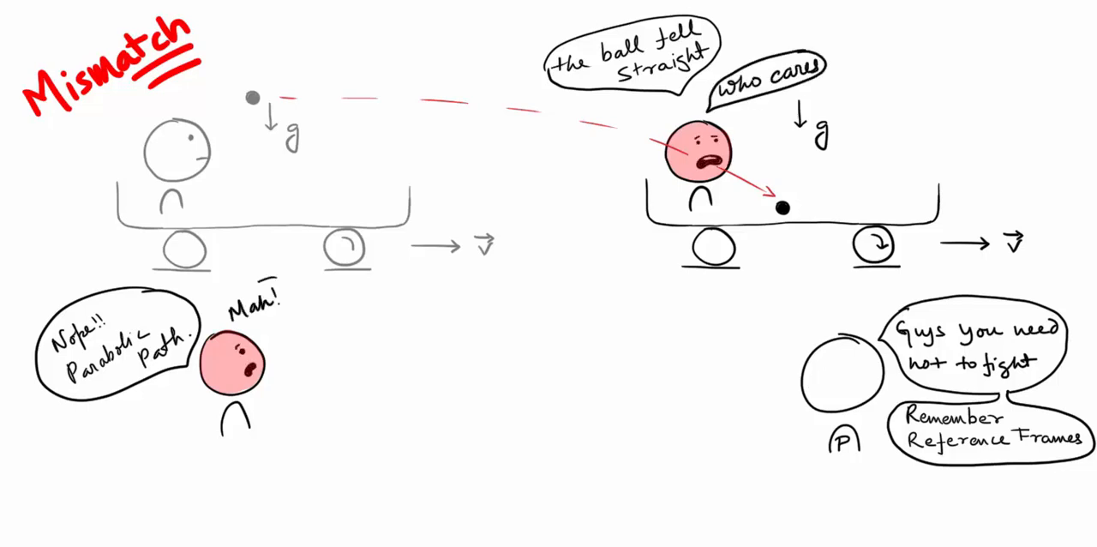
pyautogui.write('BLAH')
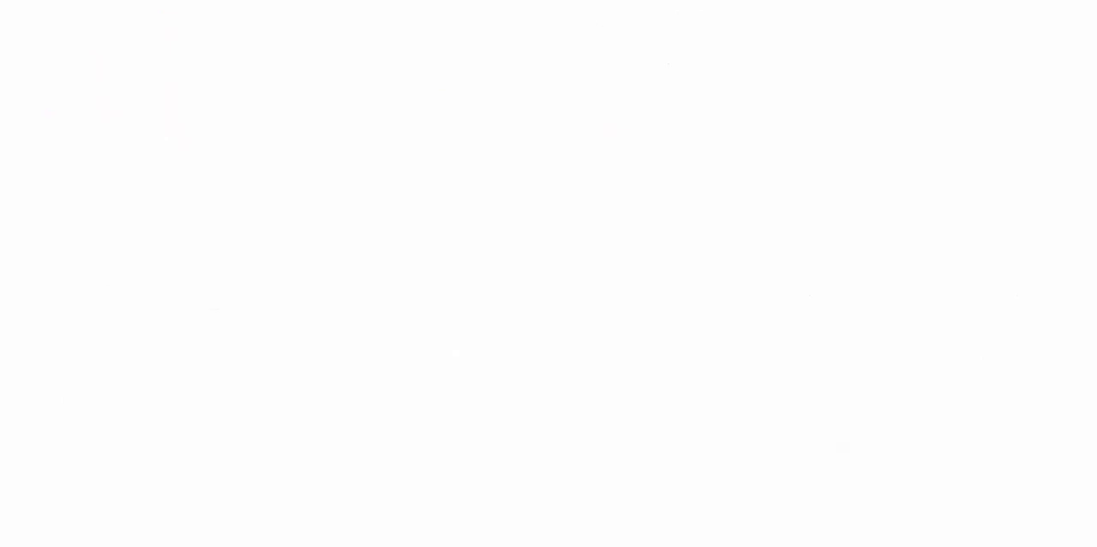
# - Draw a stroke between the figures and write 'Your eye' in the scene
pyautogui.moveTo(428, 85); pyautogui.dragTo(441, 125)
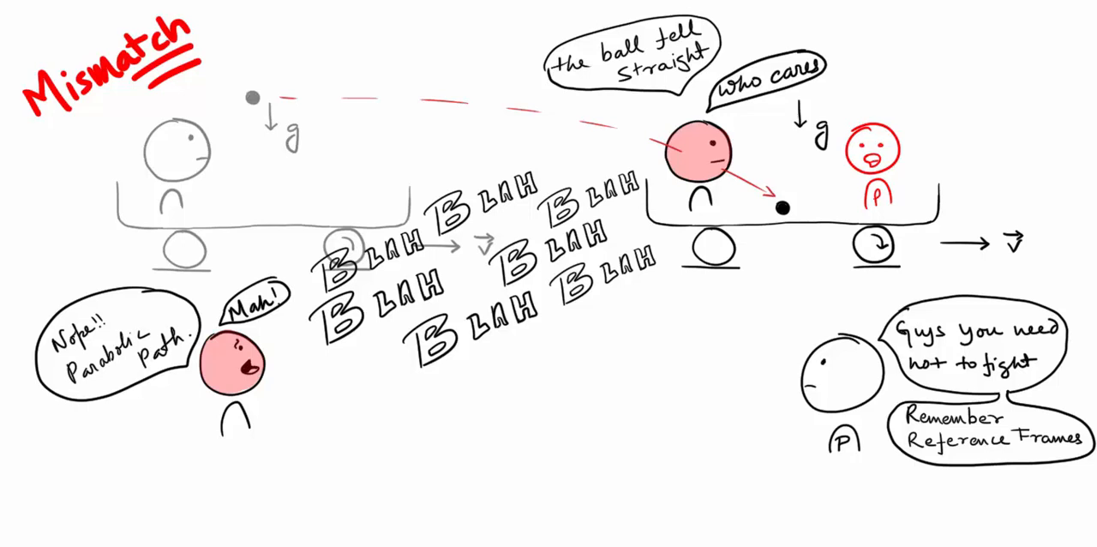
pyautogui.write('Your eye')
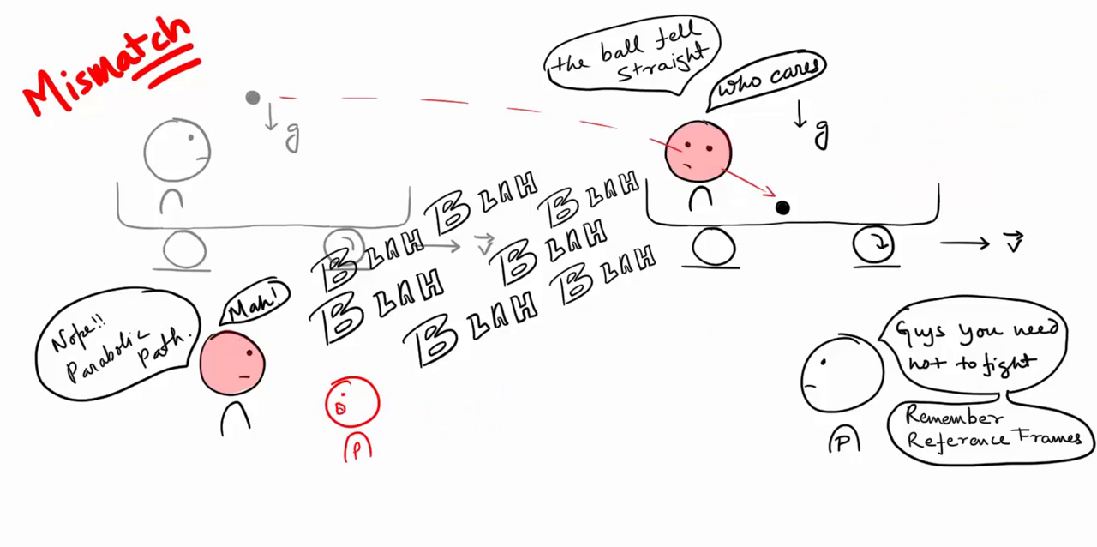
# - Have P say 'You are in a better Position to judge' and 'Money!! Money!!'
pyautogui.write('You')
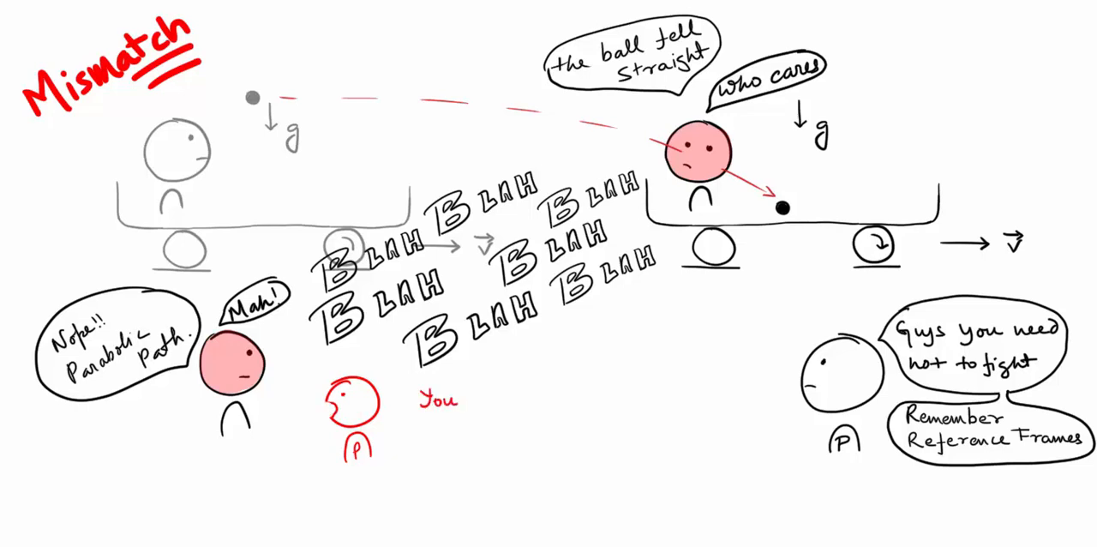
pyautogui.write('are in a better Position.')
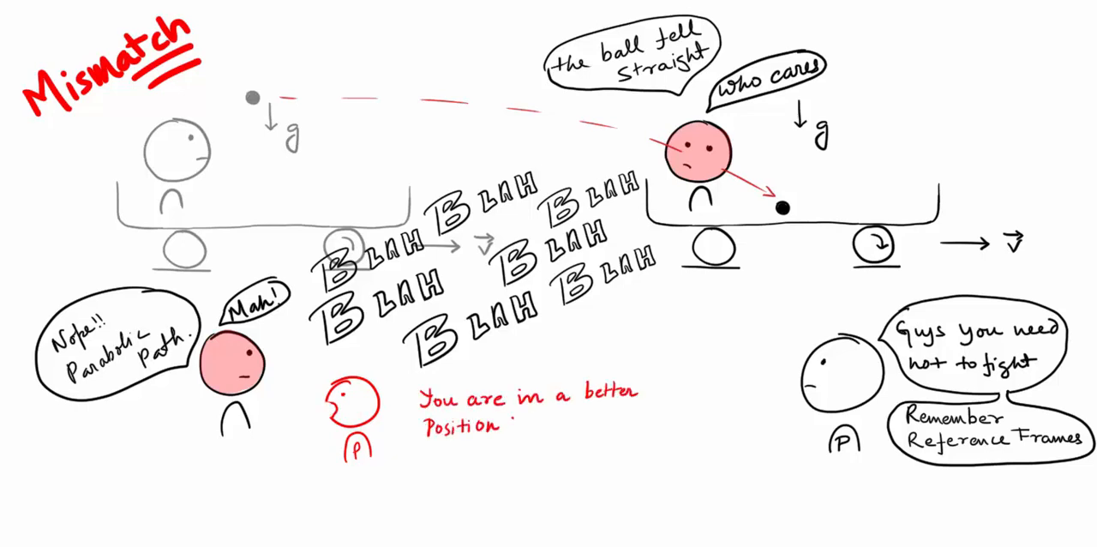
pyautogui.write('to judge')
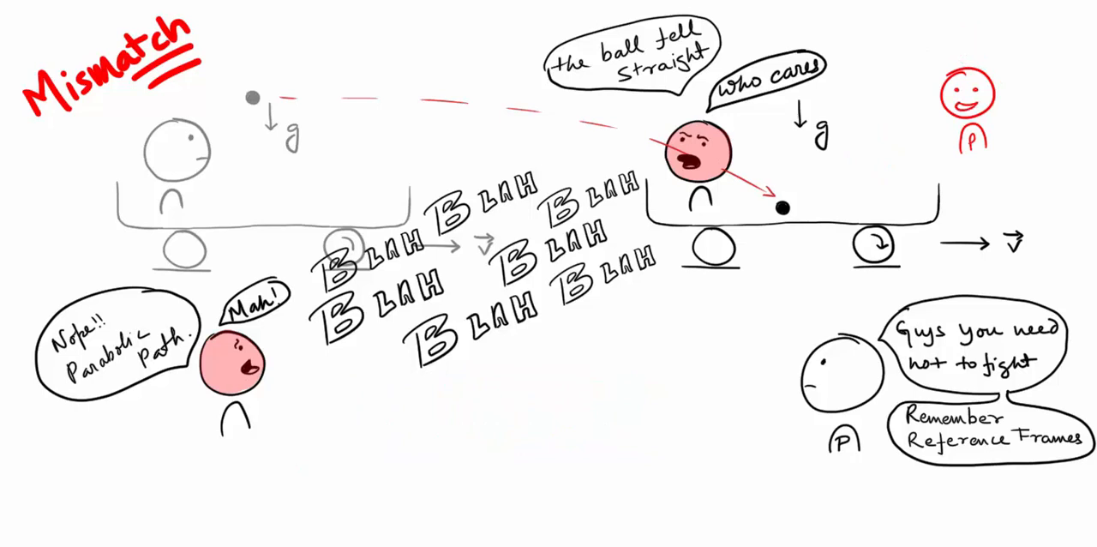
pyautogui.write('Money!! Money!!')
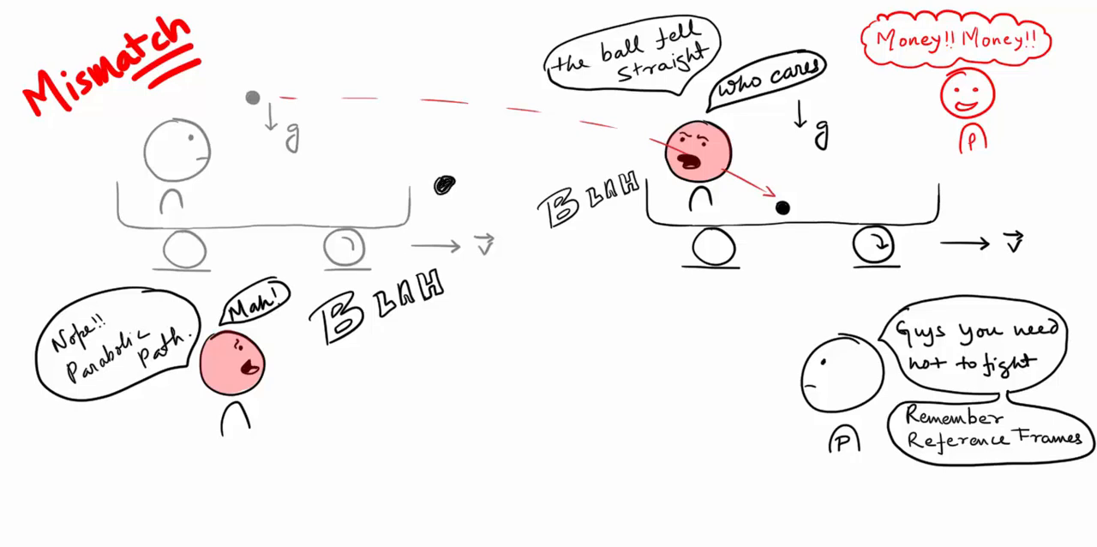
pyautogui.moveTo(395, 210); pyautogui.dragTo(532, 163)
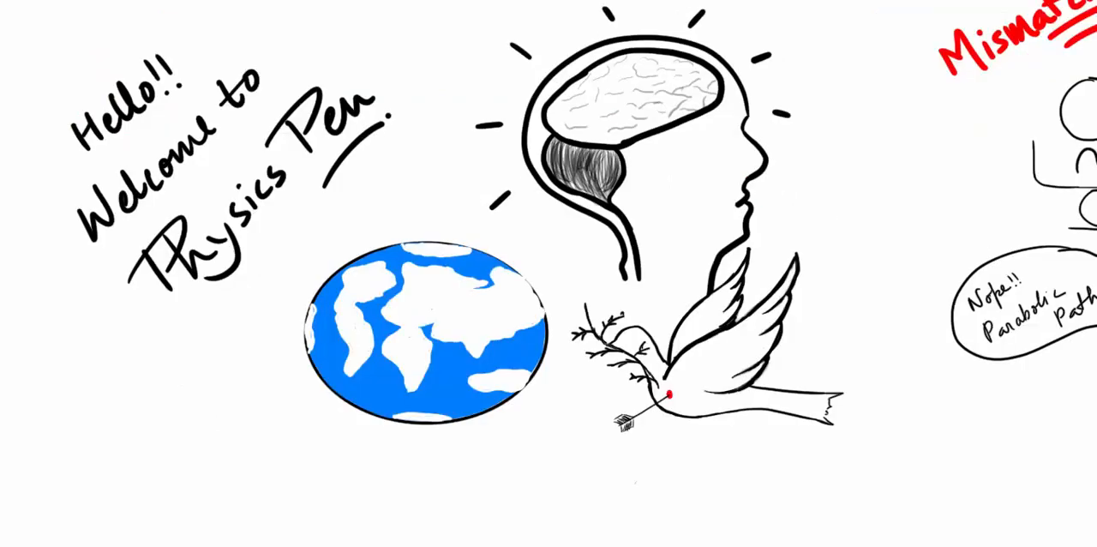
# - Write 'Get Money' beside the Welcome to Physics Pen drawing
pyautogui.write('Get Money')
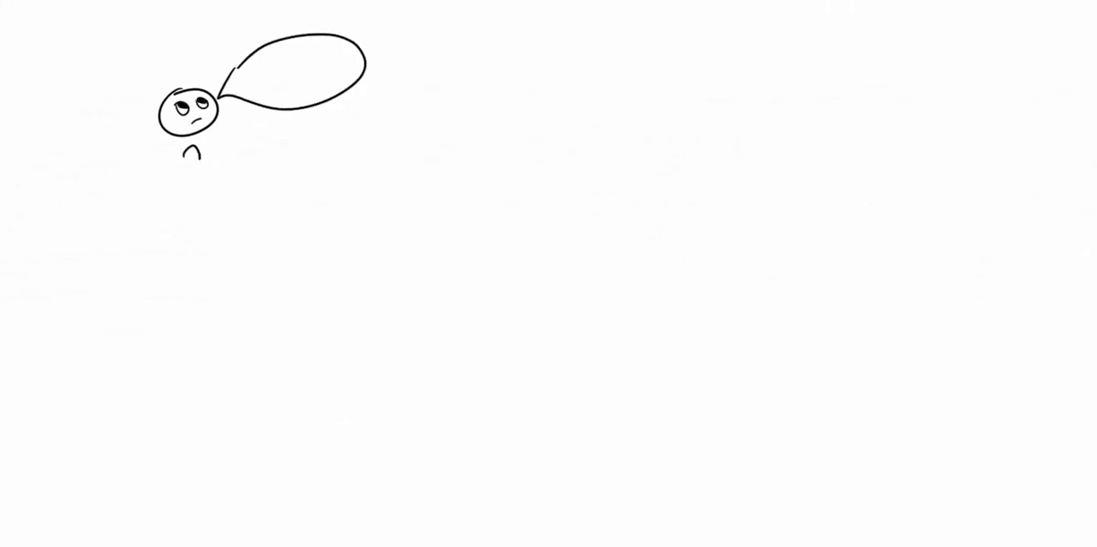
# - Write 'Any type of it??' and the reply 'Yup!! Inertial and Non Inertial' in the bubbles
pyautogui.write('Any type of it??')
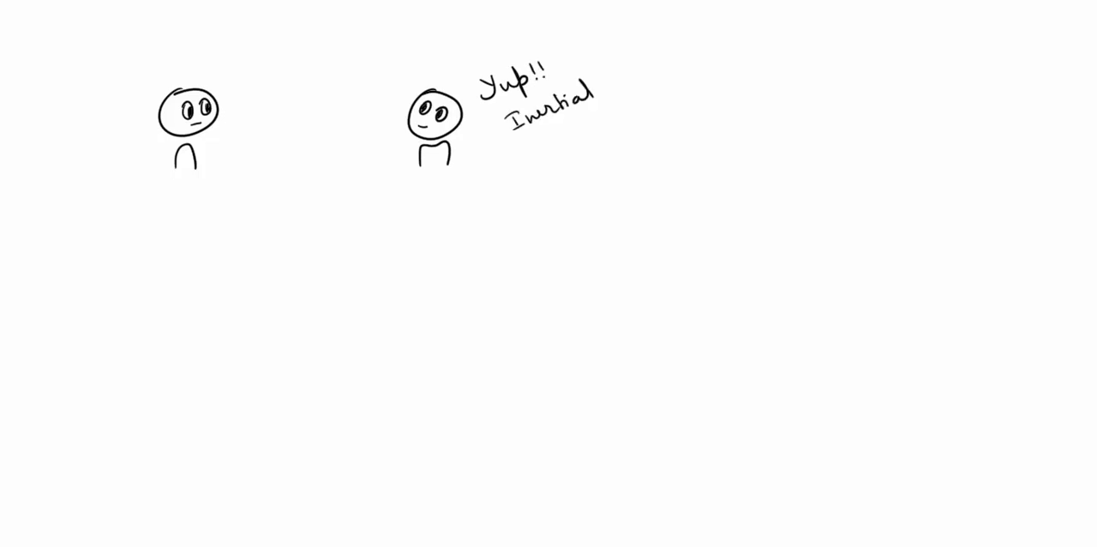
pyautogui.write('and Non Inertial')
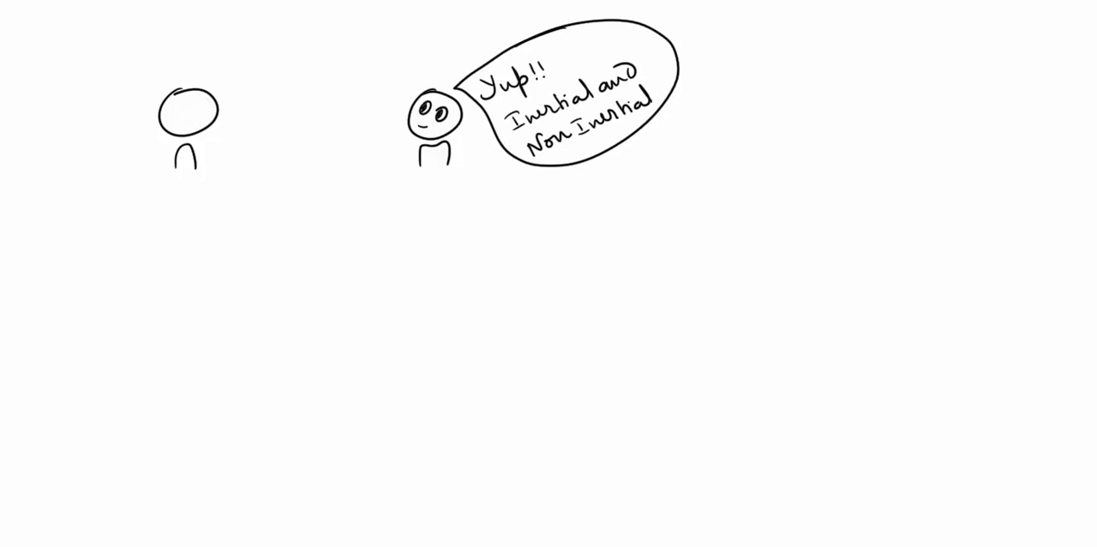
pyautogui.click(191, 111)
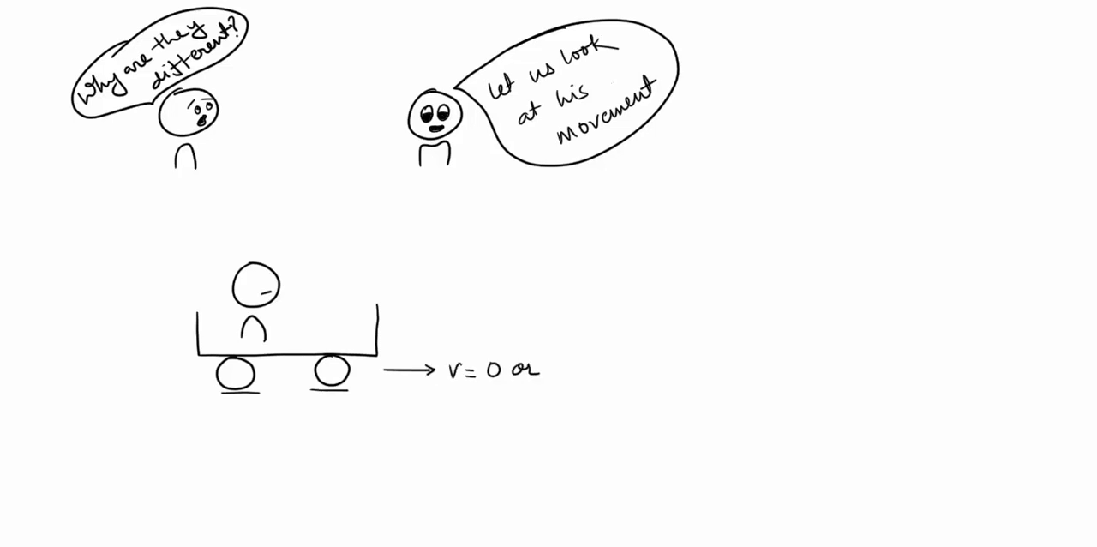
# - Annotate the cart 'Const a=0', label the cat, and write 'Remember Mr. Newton'
pyautogui.write('Const a=0')
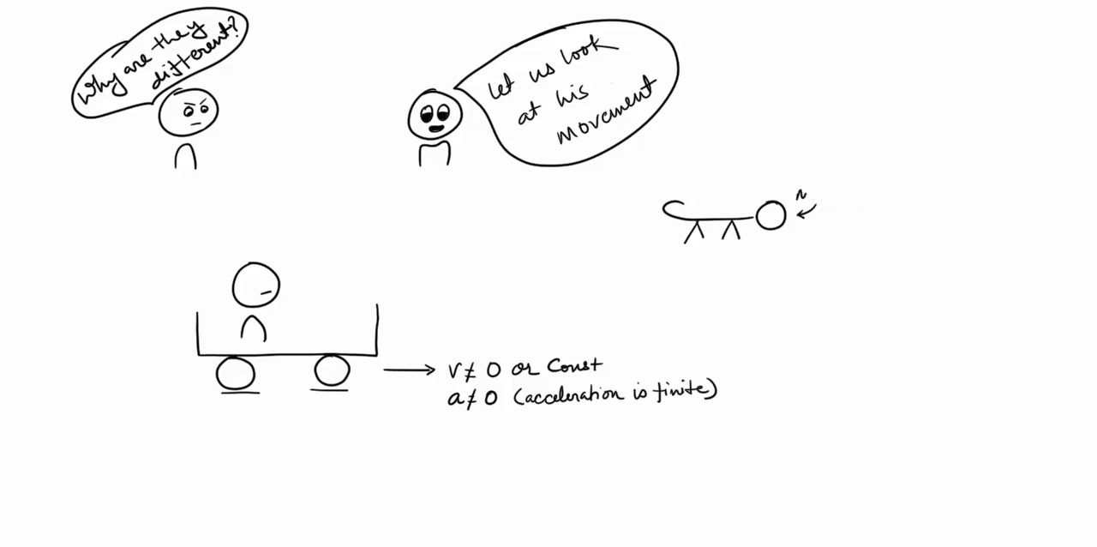
pyautogui.write('Non Inertial Cat')
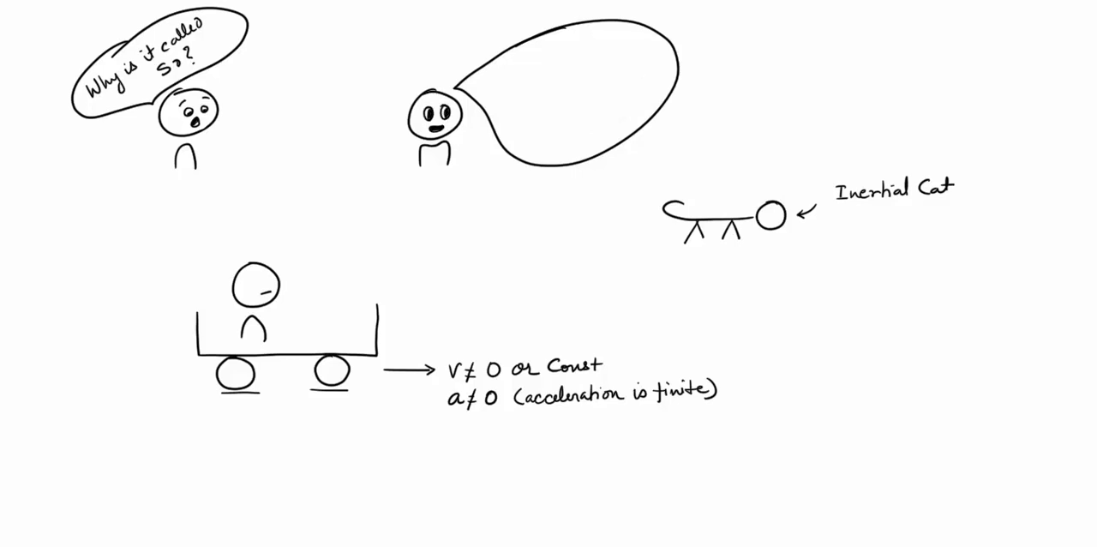
pyautogui.write('Remember Mr. Newton')
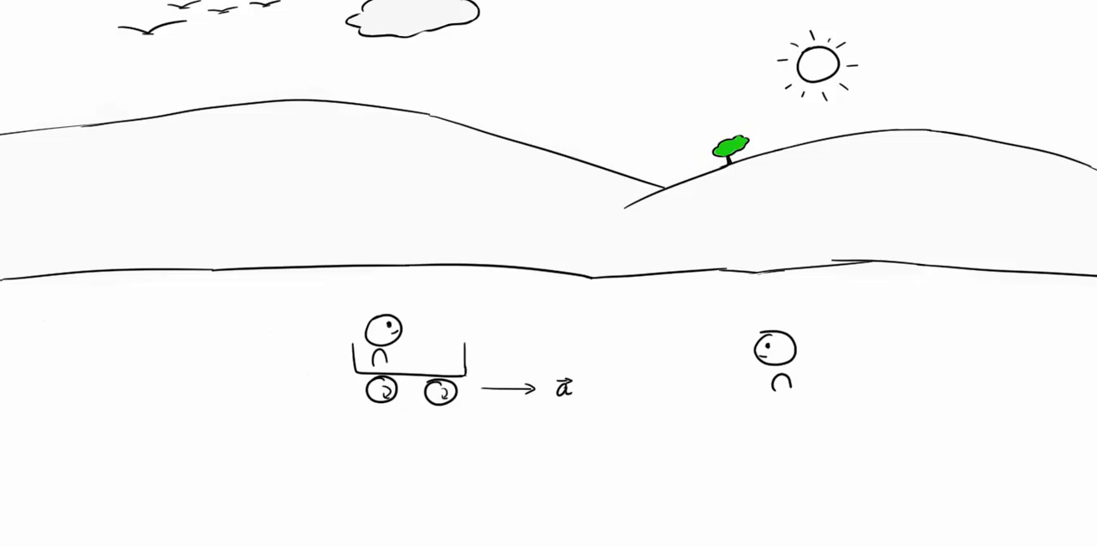
# - Write 'Are you Experiencing any force since F=', 'up!', and 'You Must' in the hillside scene
pyautogui.write('Are you Experiencin')
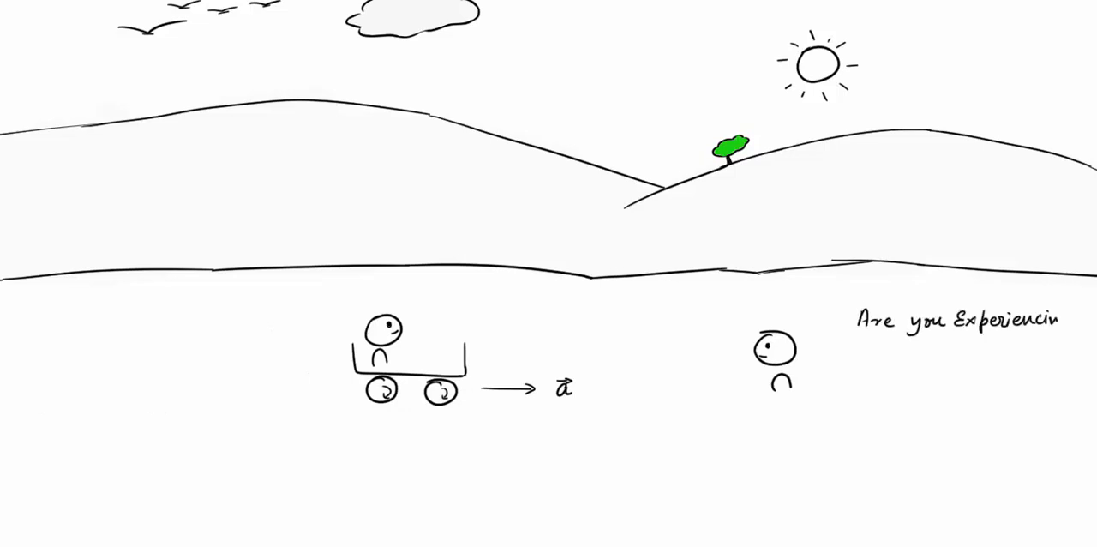
pyautogui.write('any force since F=ma⇒a=F/m')
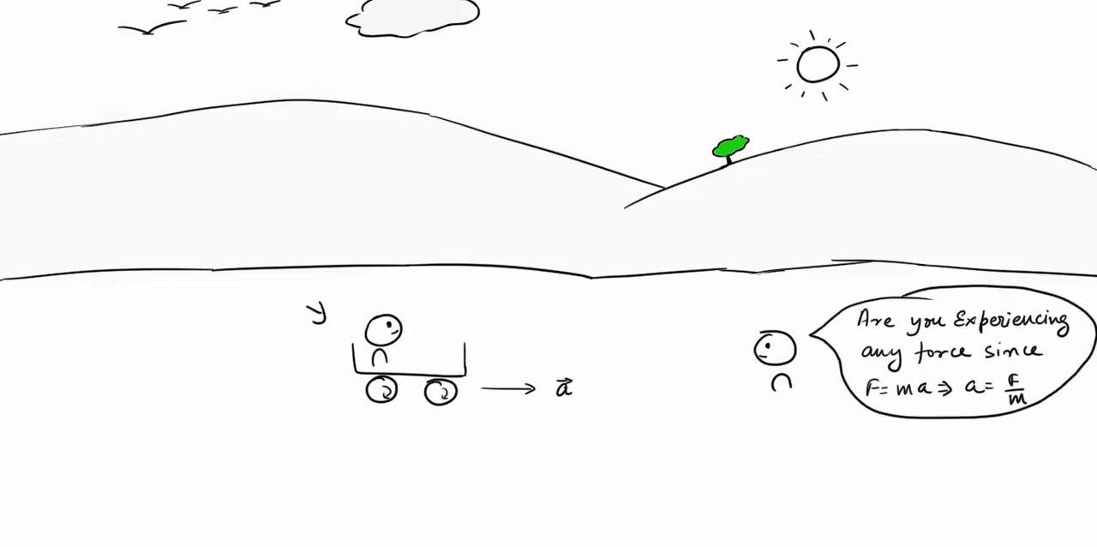
pyautogui.write('up!')
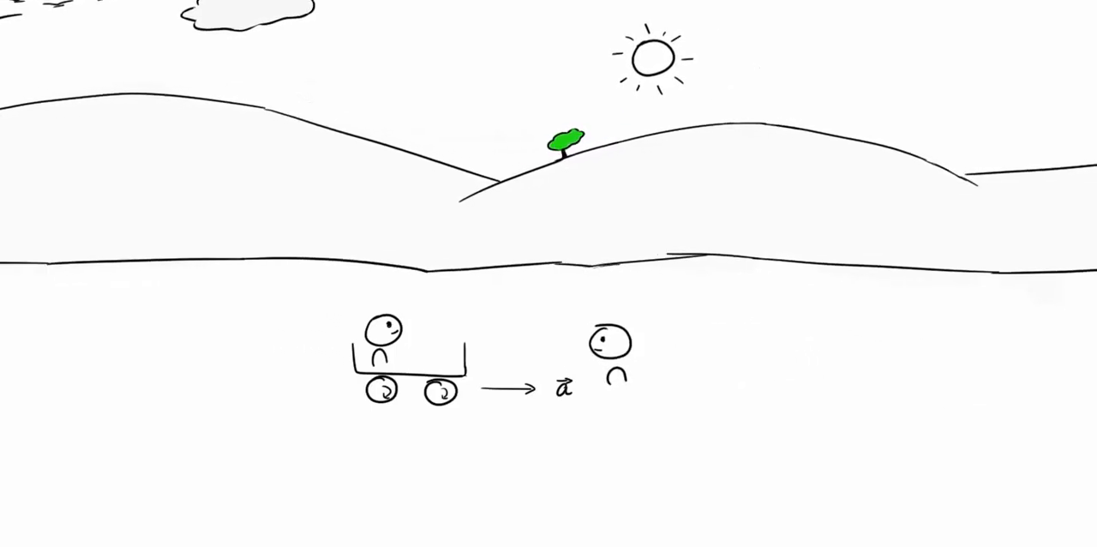
pyautogui.write('You Must')
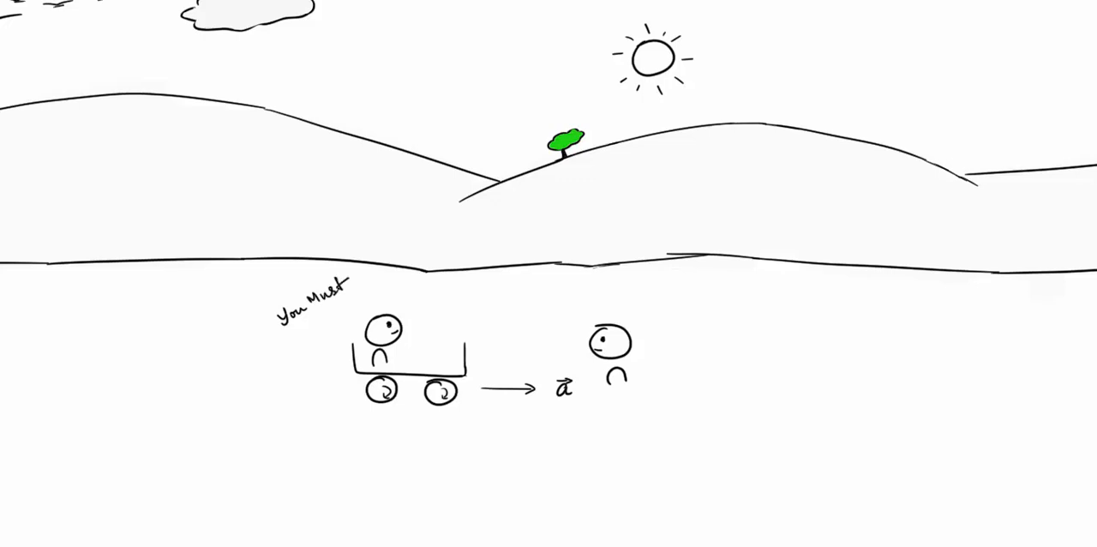